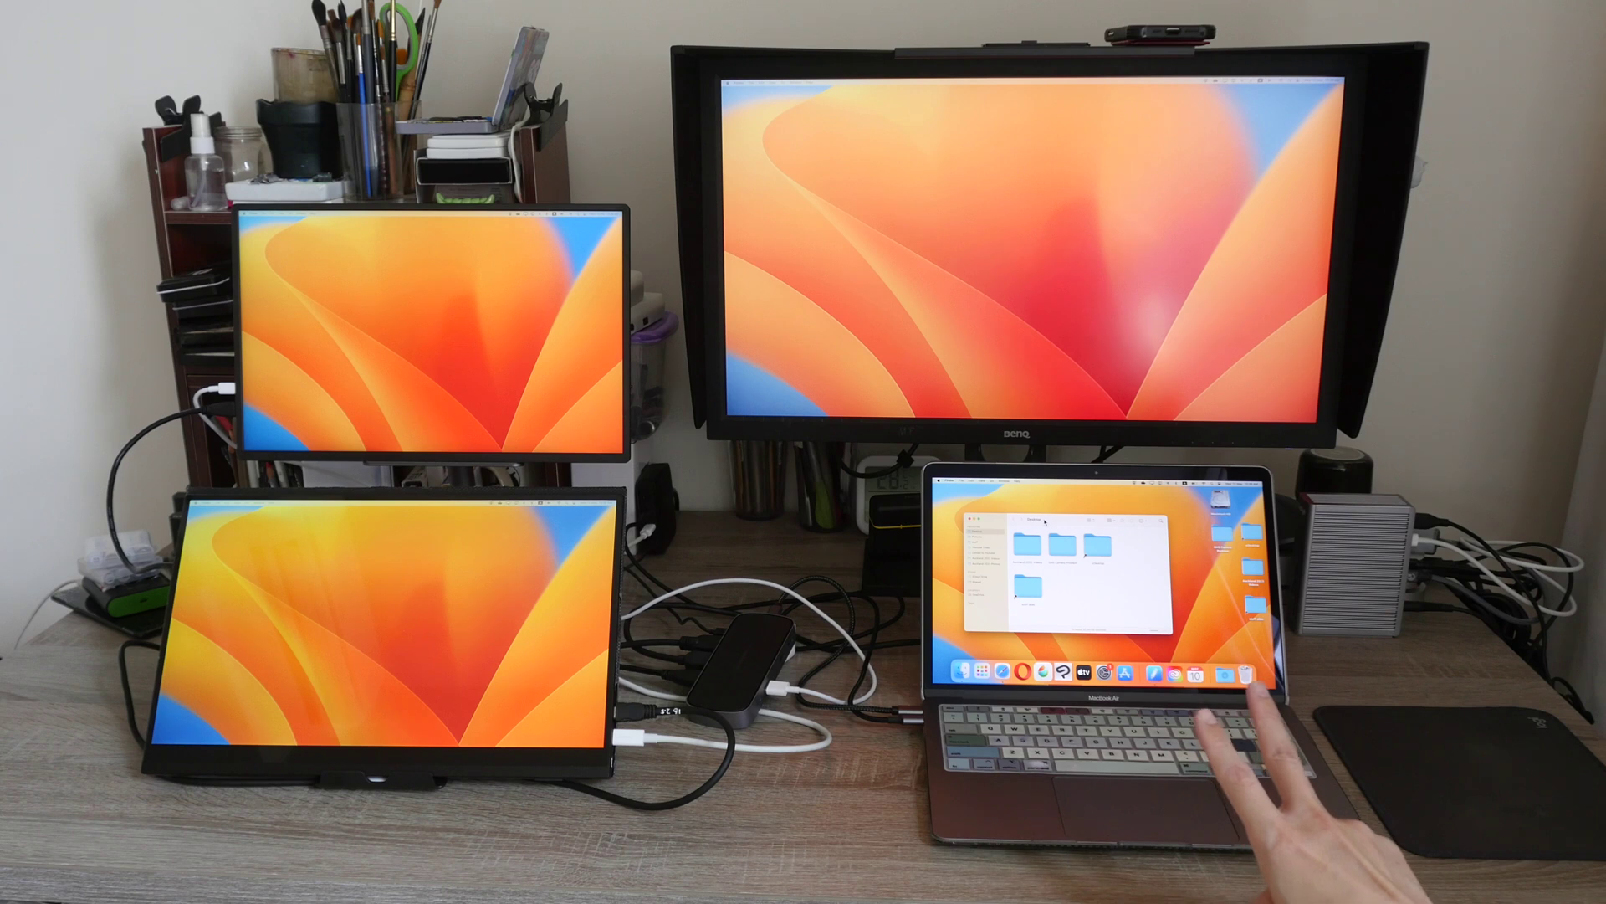
mouse_move(853, 738)
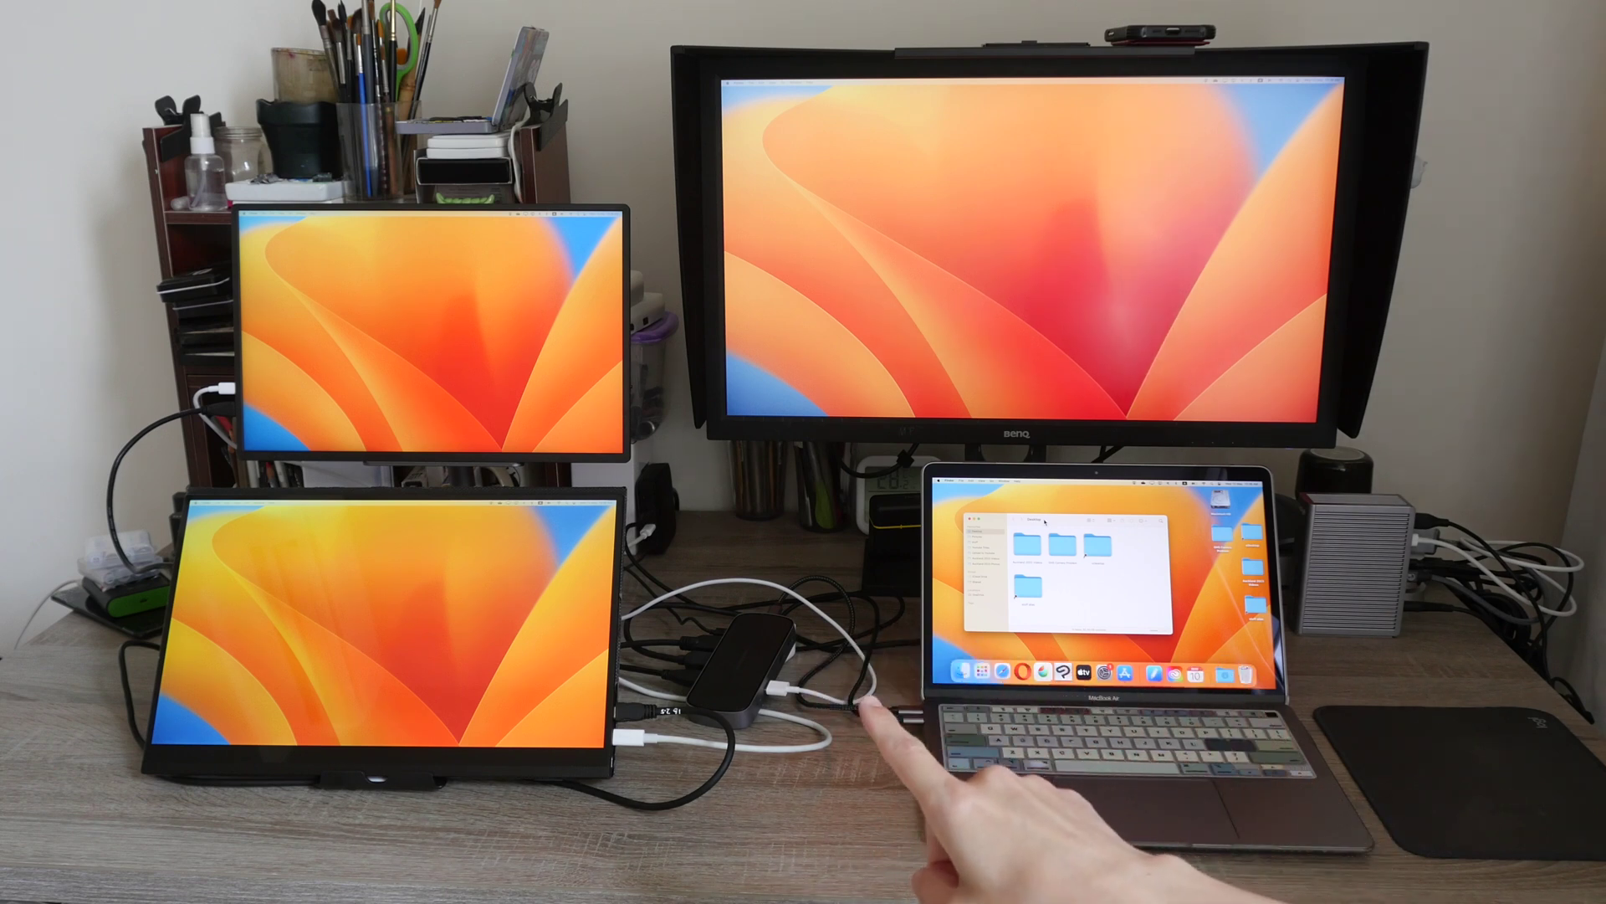